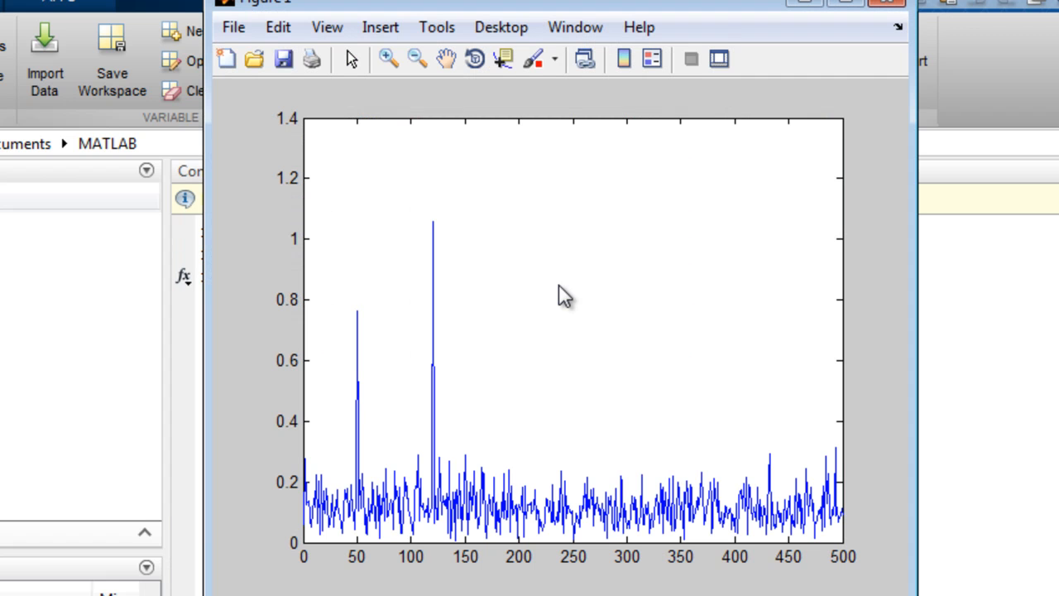
Step: Close the Figure 1 spectrum window and redefine L = 1000, then L = 2000
click(886, 3)
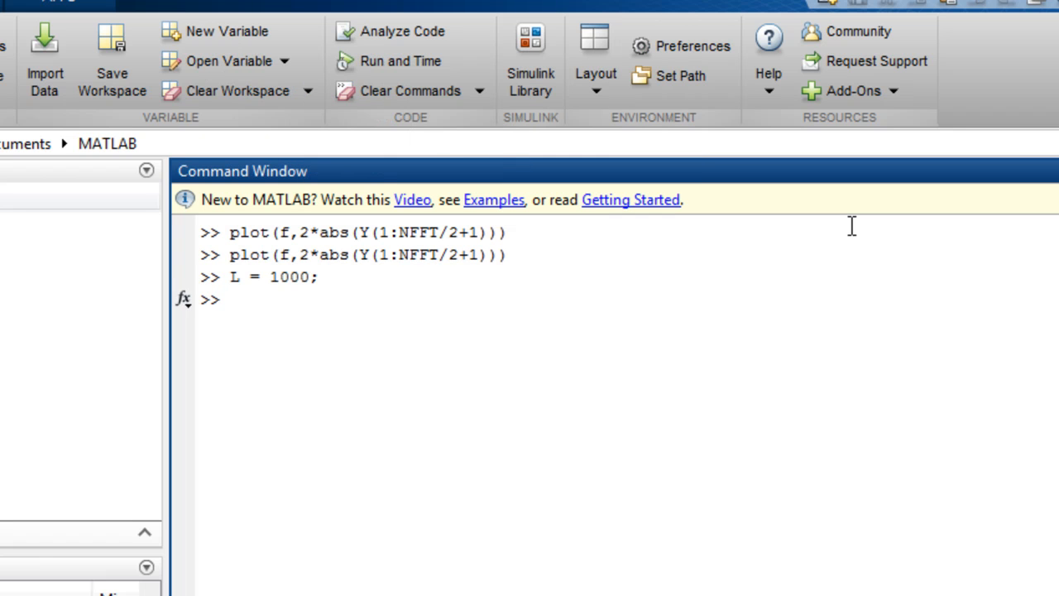
text(L = 1000;)
text(L = 2000;)
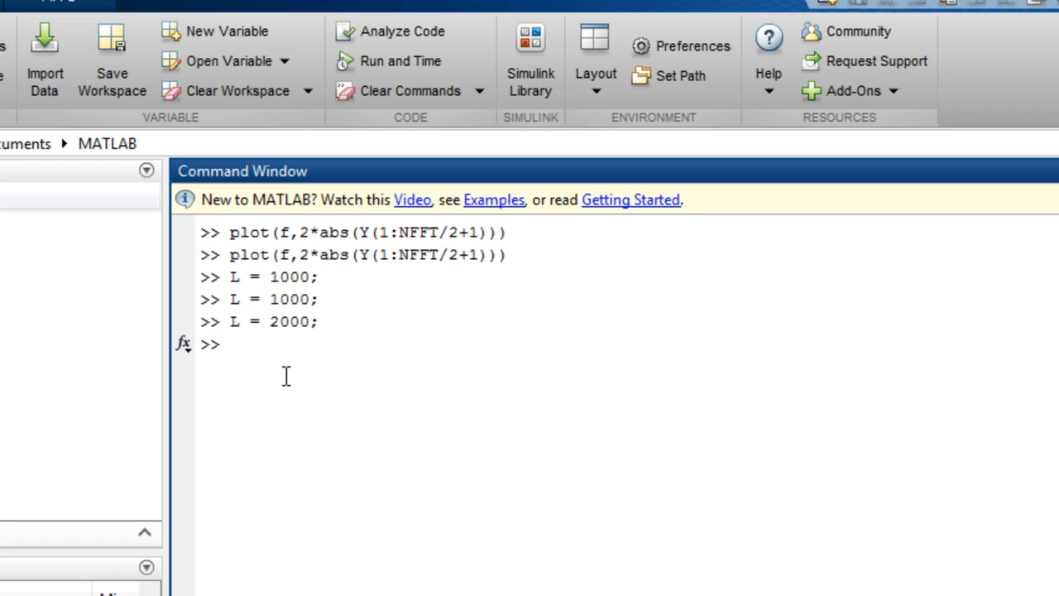
Step: Type plot at the prompt to recall plot(f,2*abs(Y(1:NFFT/2+1))) from history
text(plot(f,2*abs(Y(1:NFFT/2+1)
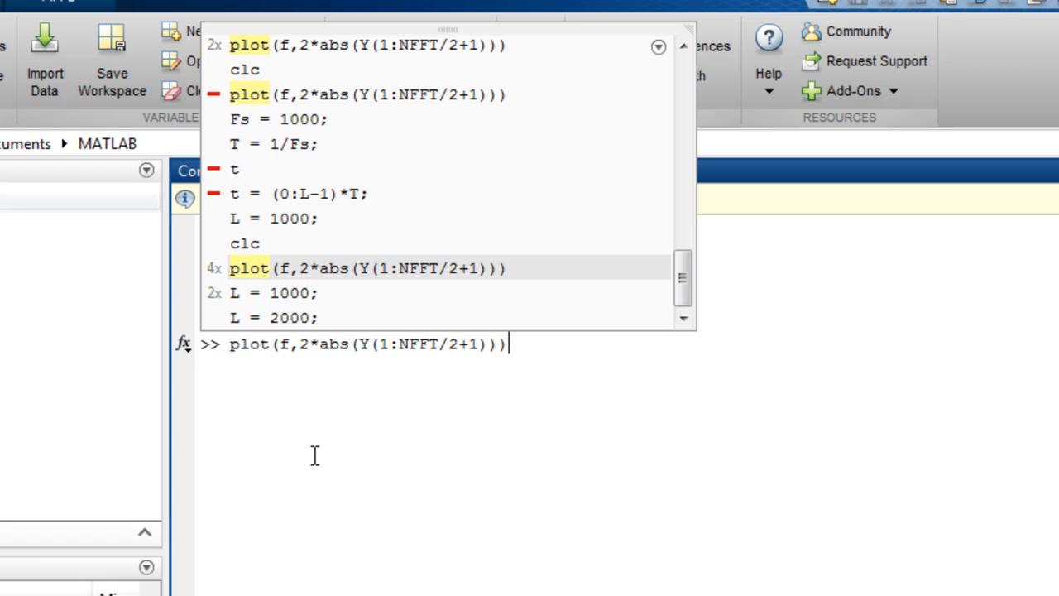
mouse_move(263, 199)
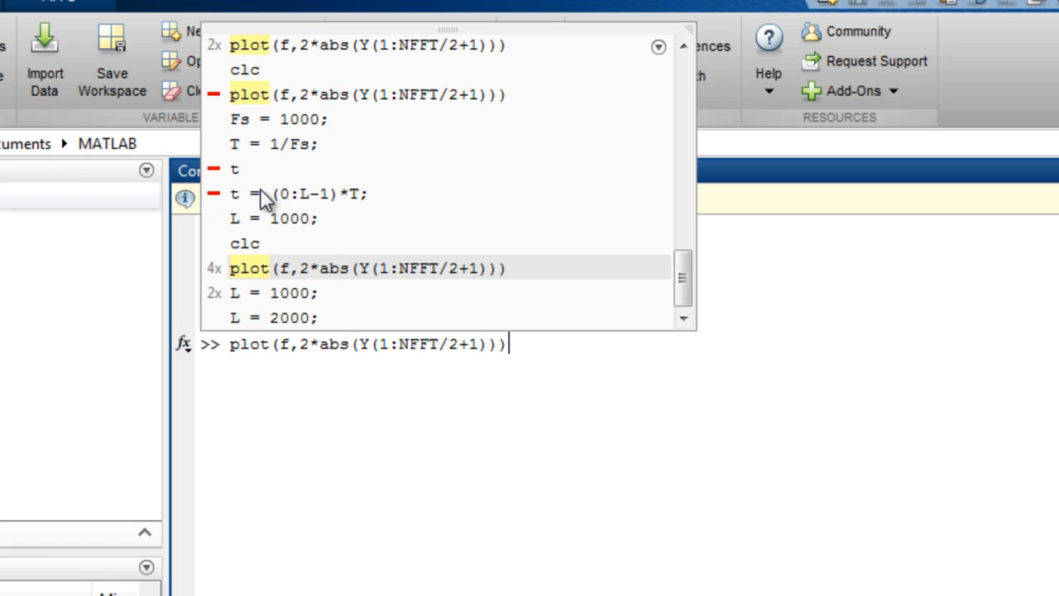
mouse_move(285, 102)
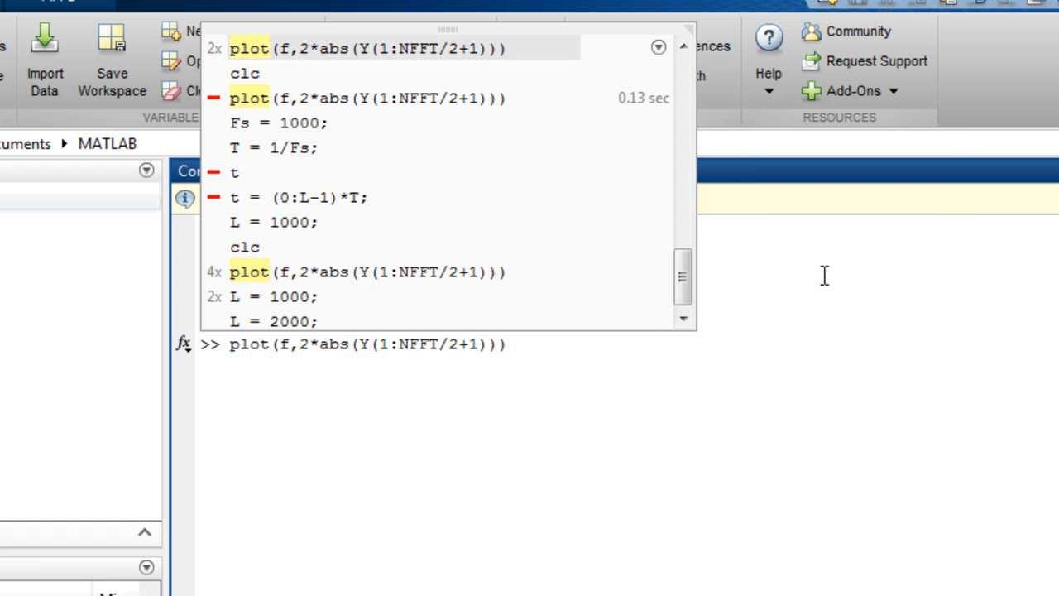
mouse_move(650, 112)
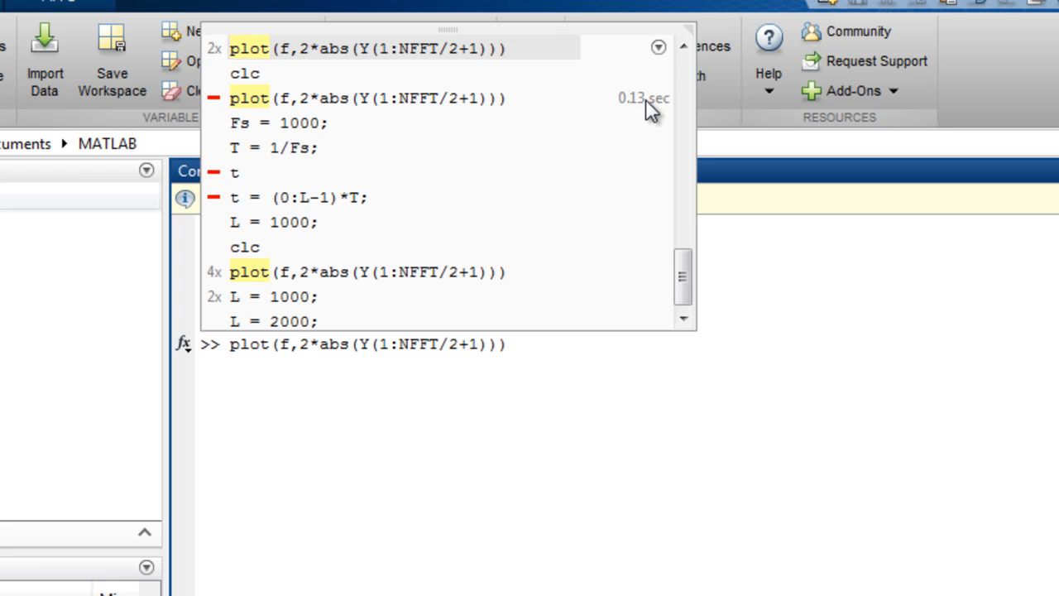
Step: Rerun the spectrum plot with title 'Single-Sided Amplitude Spectrum of y(t)' and axis labels
text(title('Single-Sided Amplitude Spectrum of y(t)'))
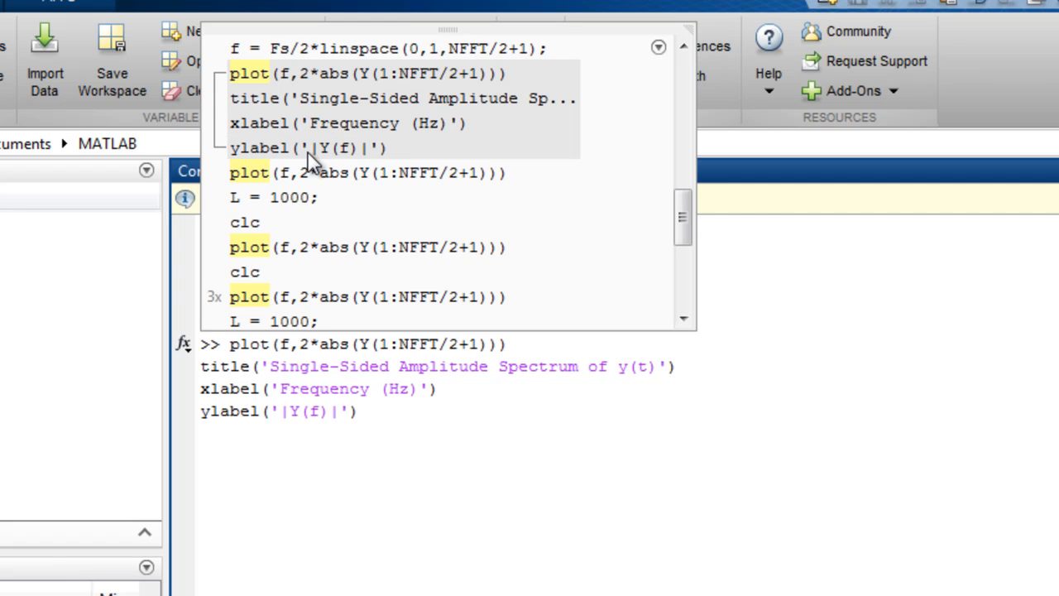
click(357, 411)
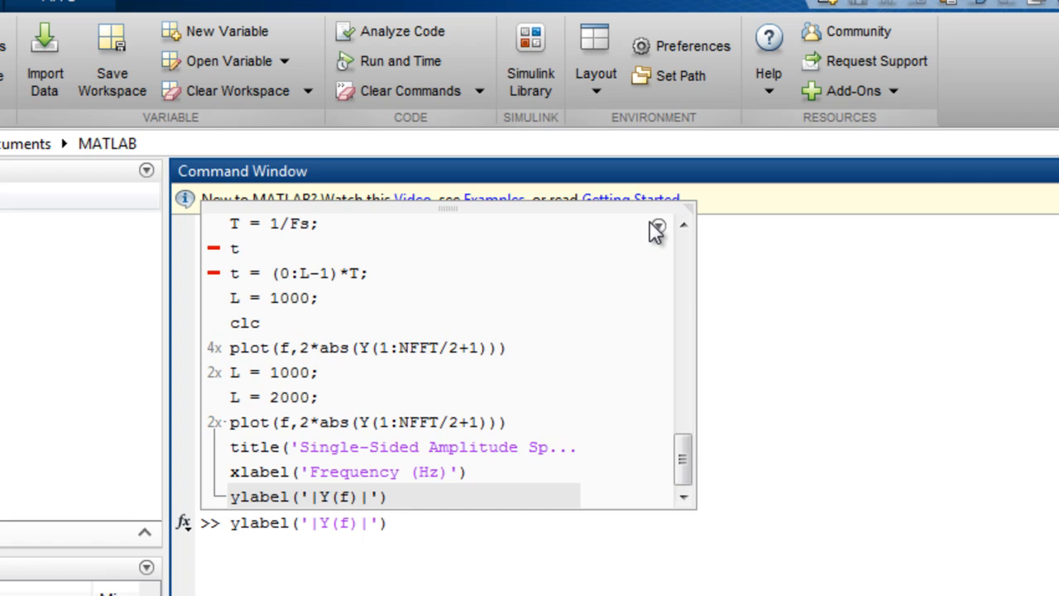
Step: Enable Show Match Toolbar from the command history options menu
click(658, 226)
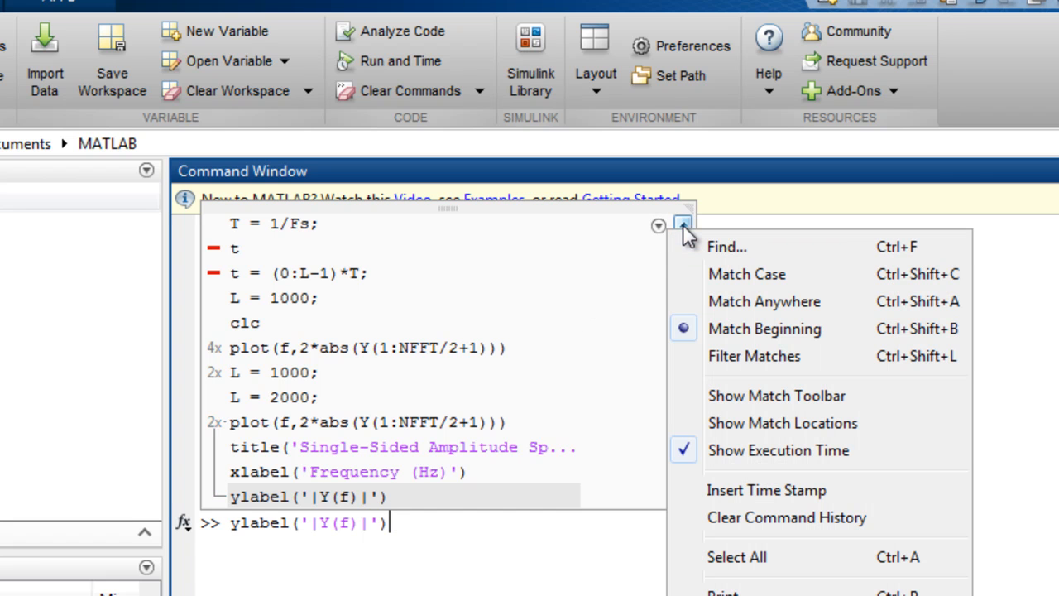
mouse_move(746, 274)
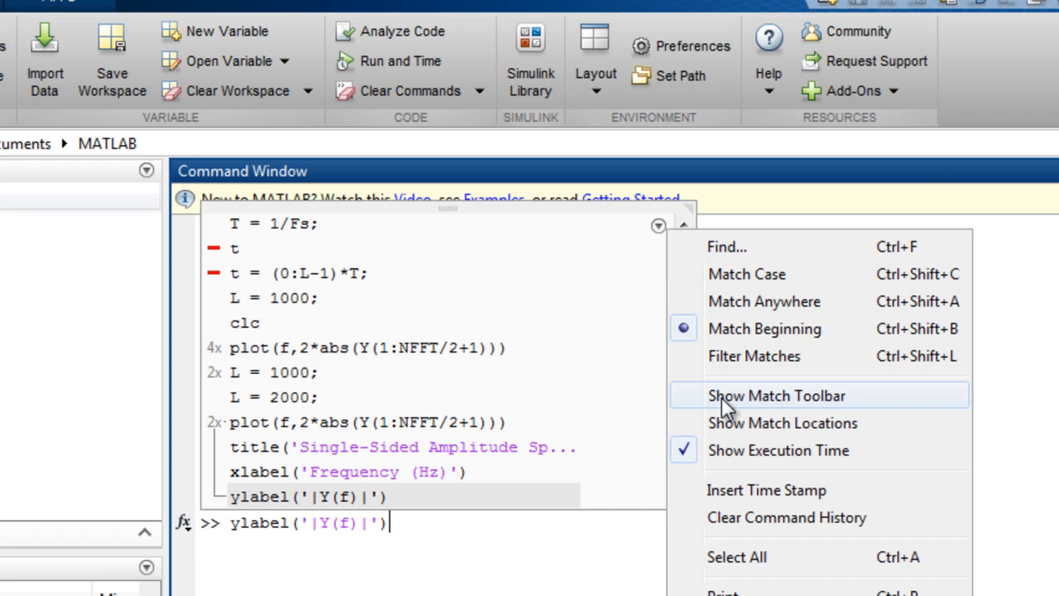
click(776, 396)
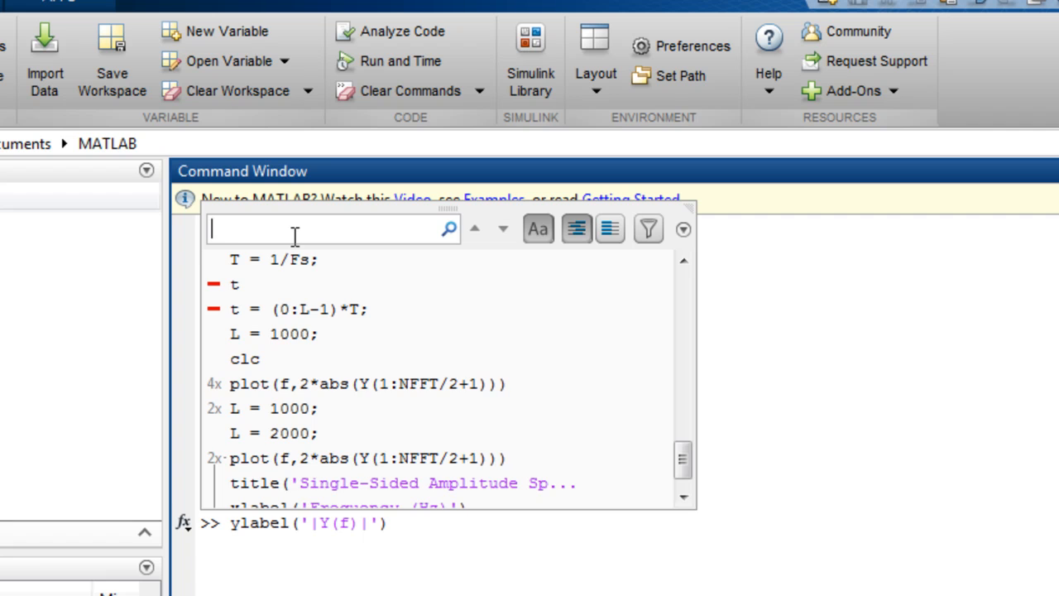
Step: Filter the command history to show only commands matching fft
text(fft)
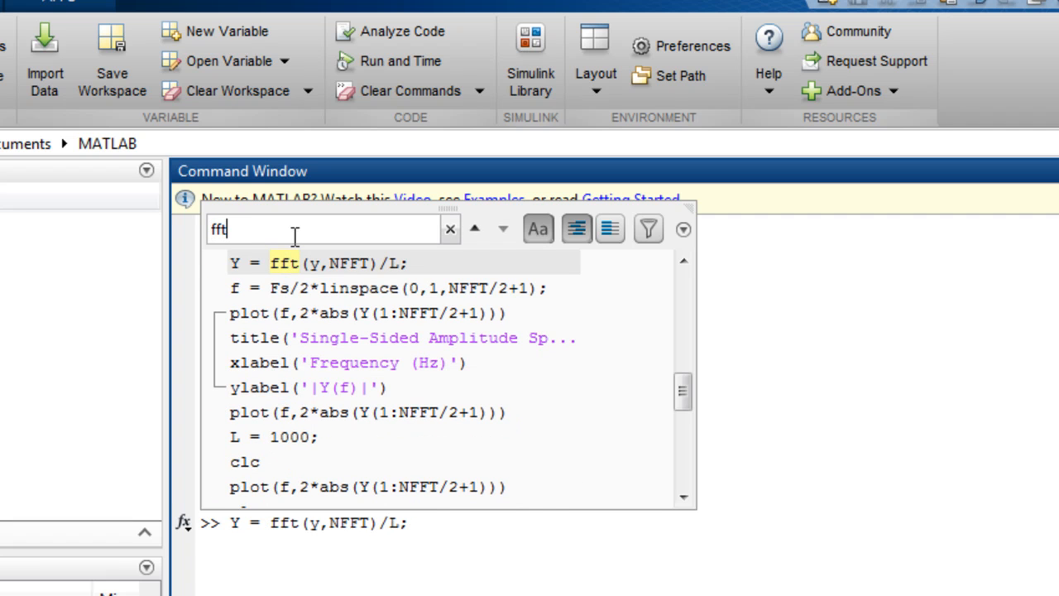
mouse_move(286, 273)
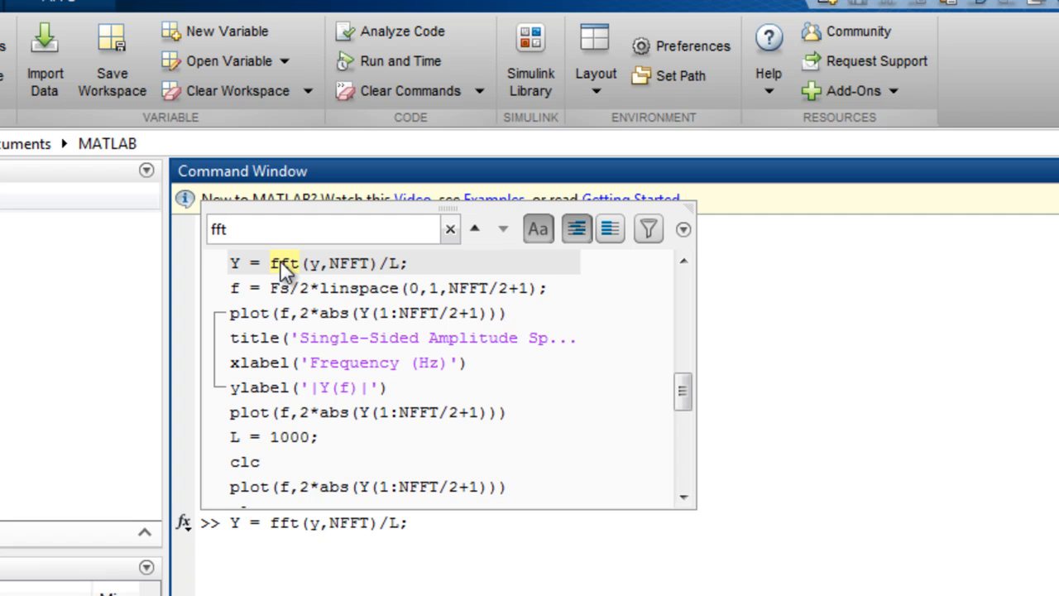
mouse_move(644, 256)
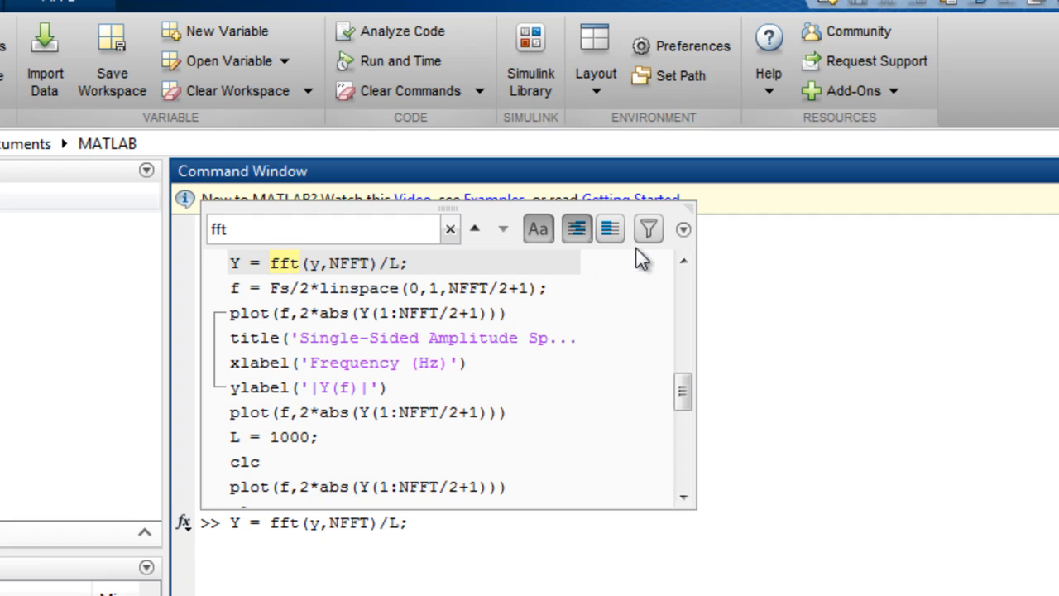
click(649, 229)
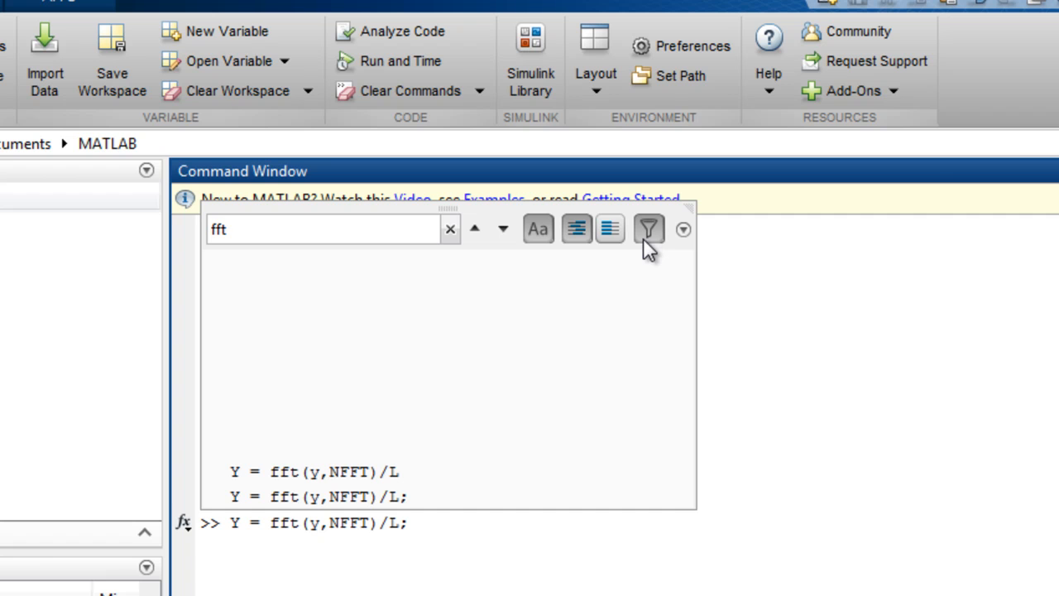
mouse_move(649, 229)
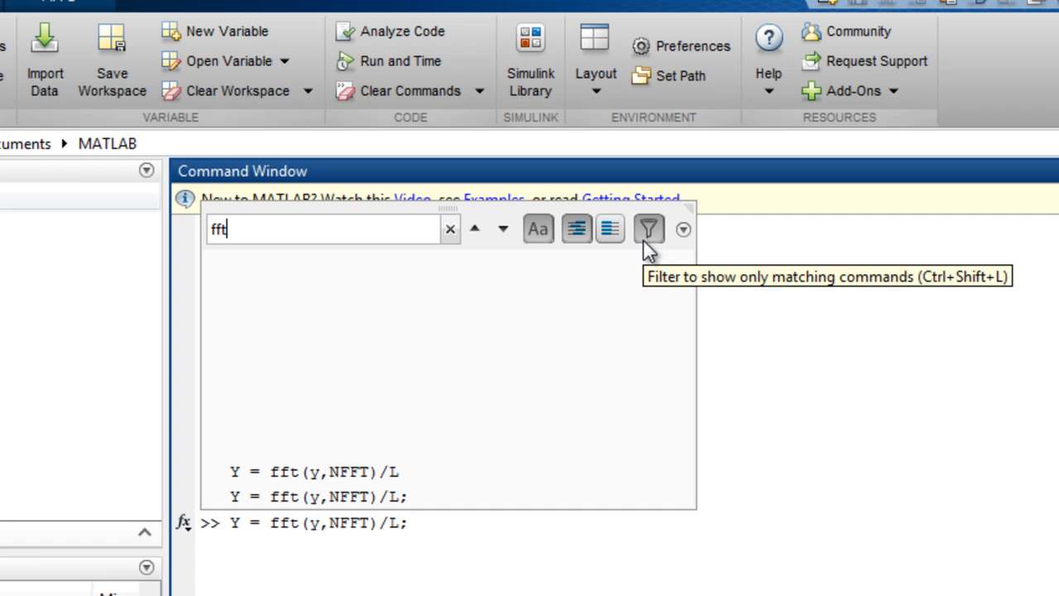
click(683, 229)
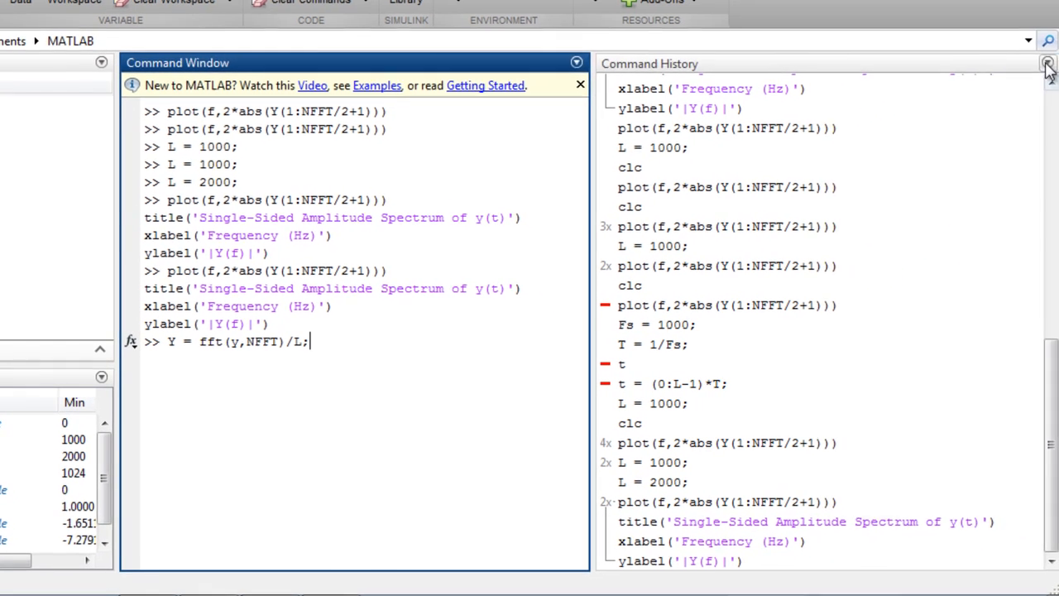
Step: Open the options menu of the docked Command History panel
click(1048, 63)
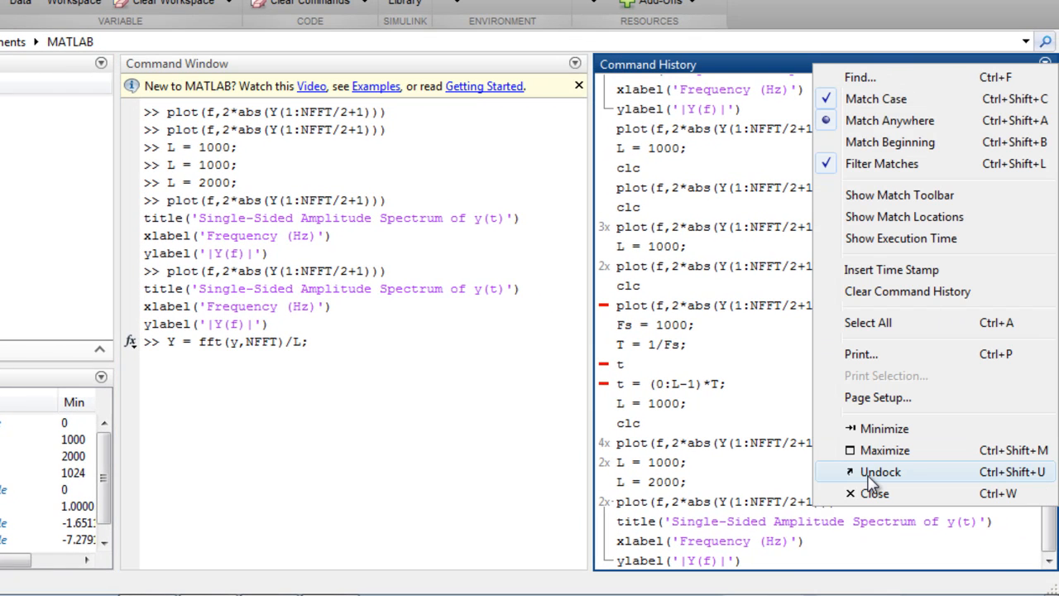